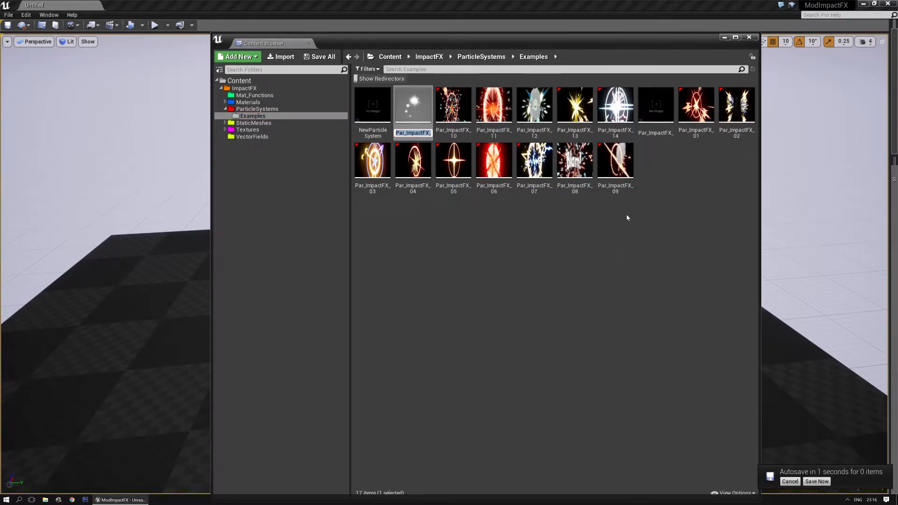
Bring Par_ImpactFX_1 up in Cascade from the Examples folder
double_click(412, 105)
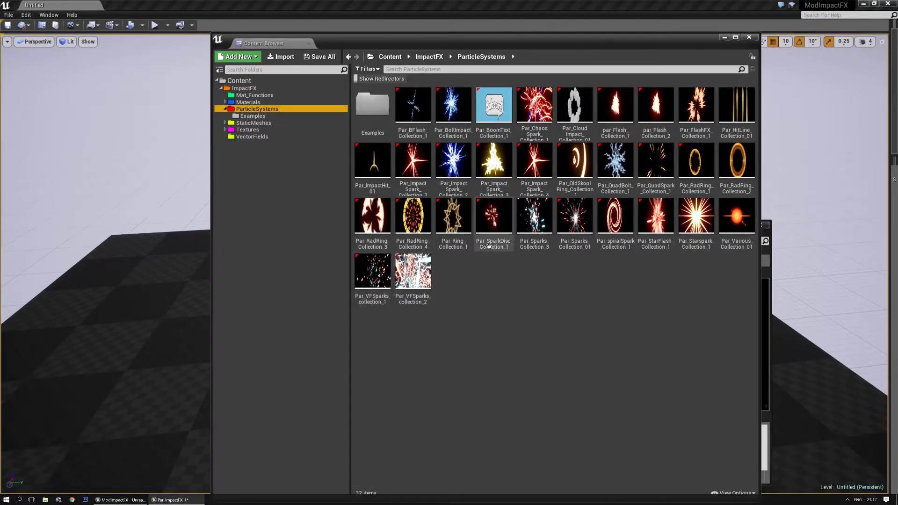
Bring Par_Starspark_Collection_1 up in its own Cascade editor
double_click(695, 217)
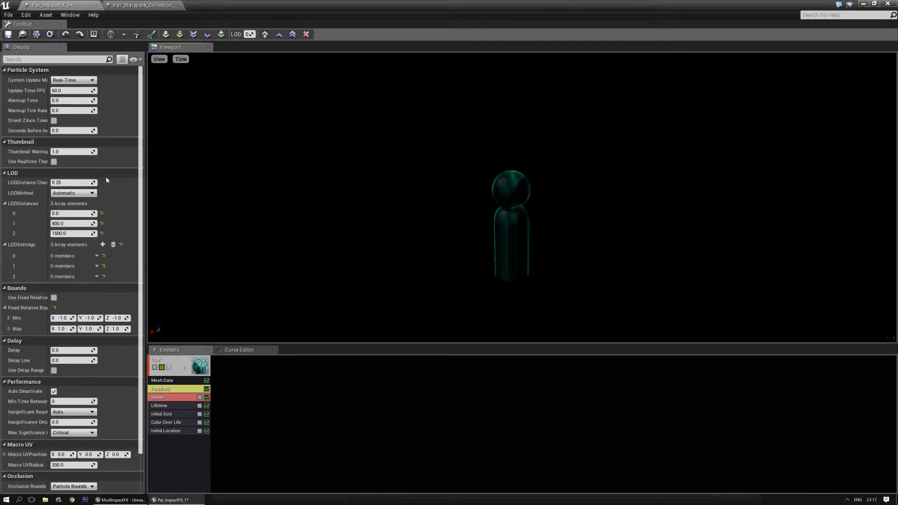
mouse_move(22, 34)
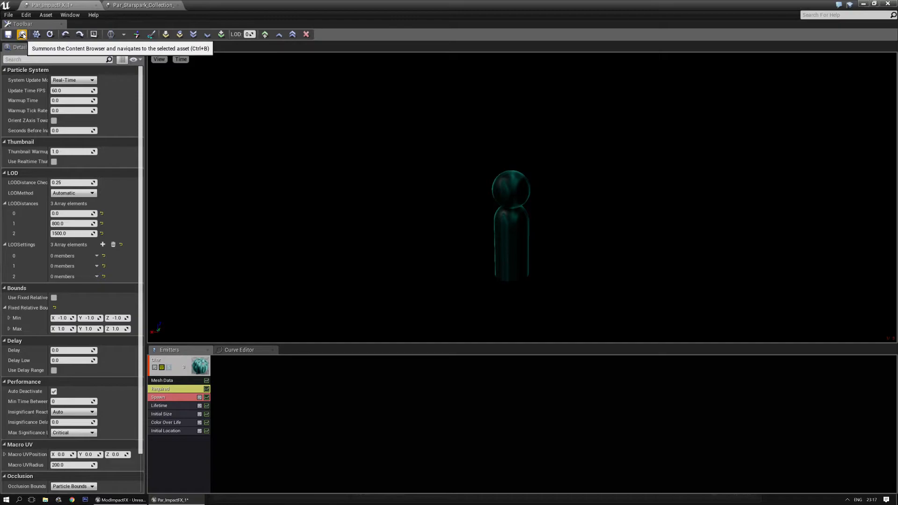
Export the Starspark 8 emitter from the Starspark collection into Par_ImpactFX_1
click(143, 6)
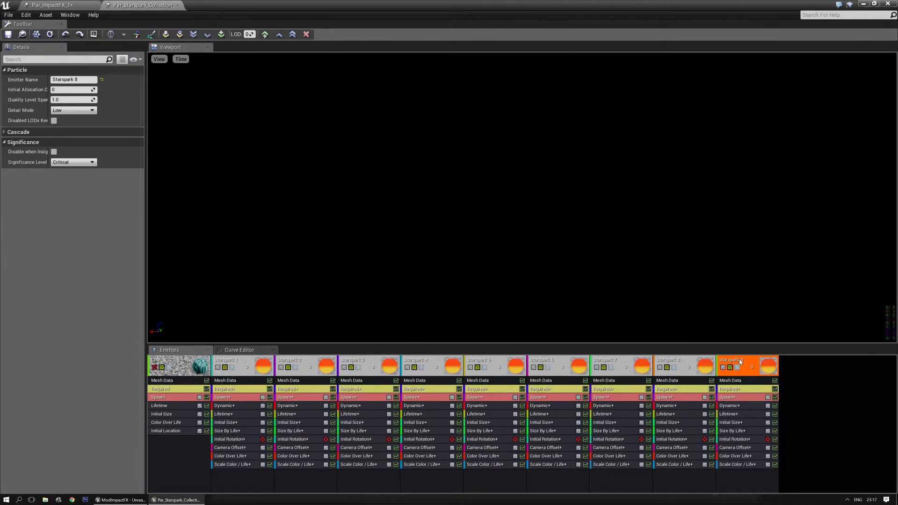
right_click(736, 364)
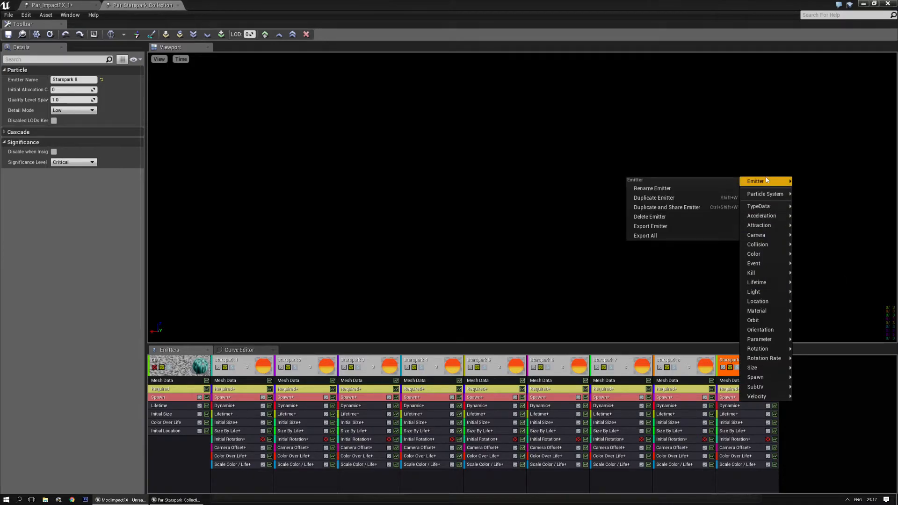
mouse_move(650, 226)
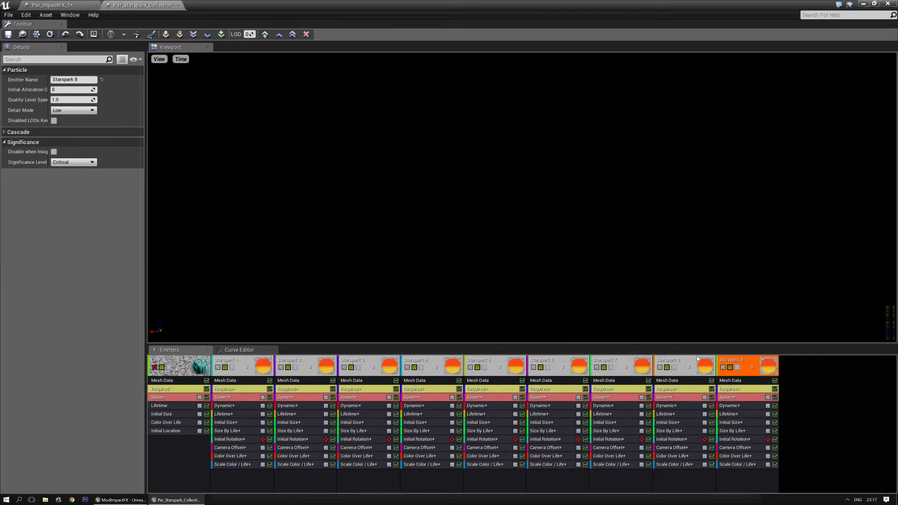
mouse_move(218, 91)
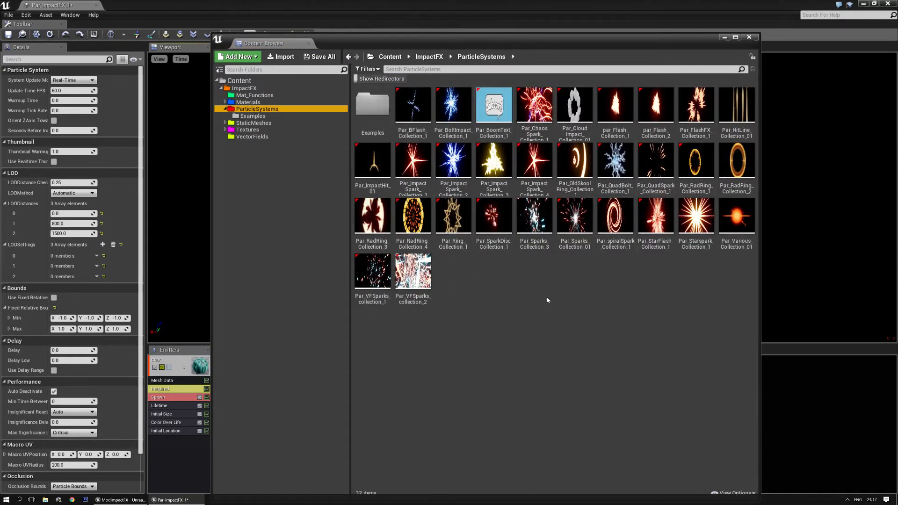
Bring Par_spiralSpark_Collection_1 up in its own Cascade editor
click(615, 216)
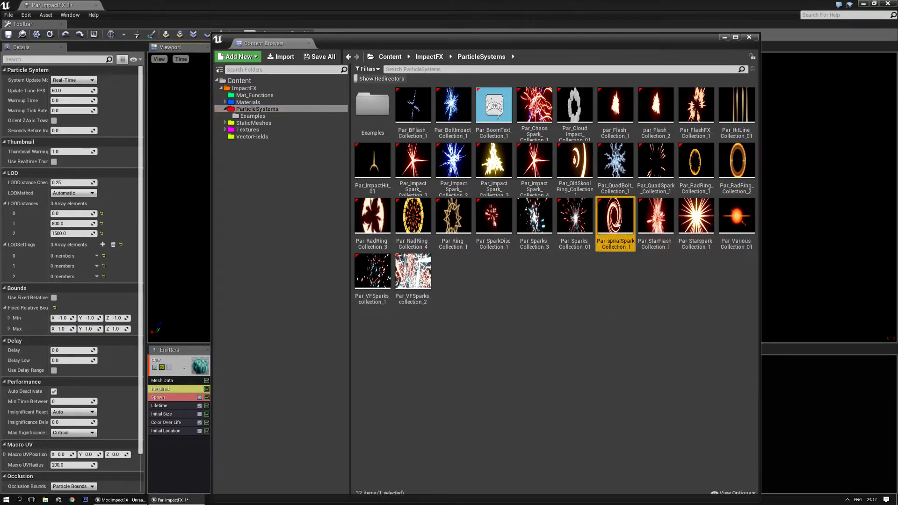
double_click(614, 216)
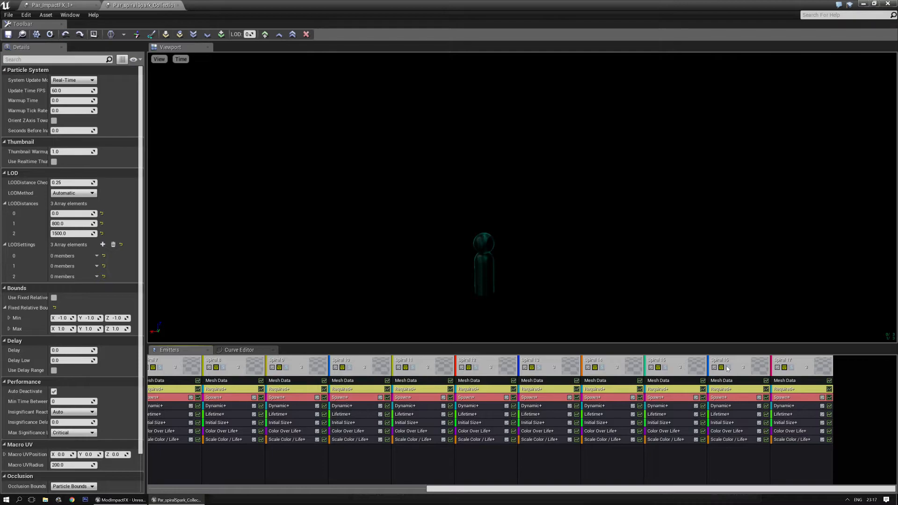
Export the Spiral 16 emitter into Par_ImpactFX_1, giving it three emitters
click(719, 360)
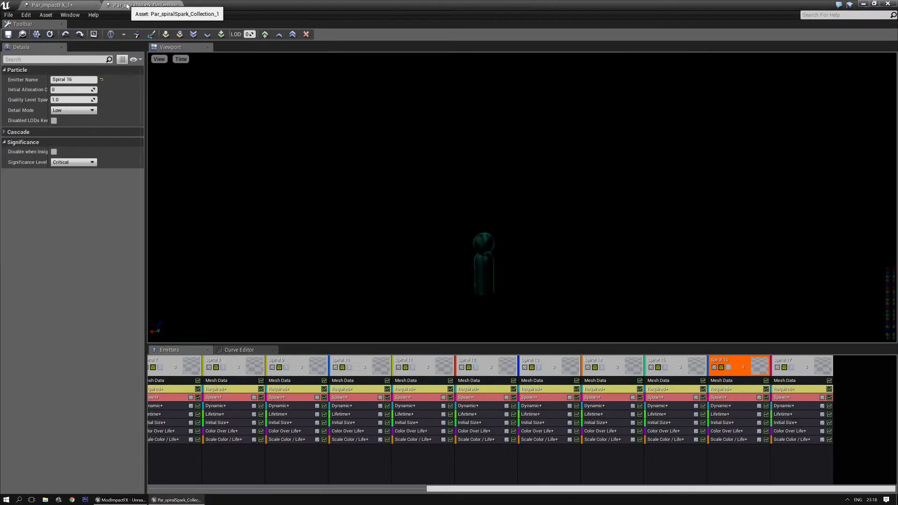
right_click(739, 369)
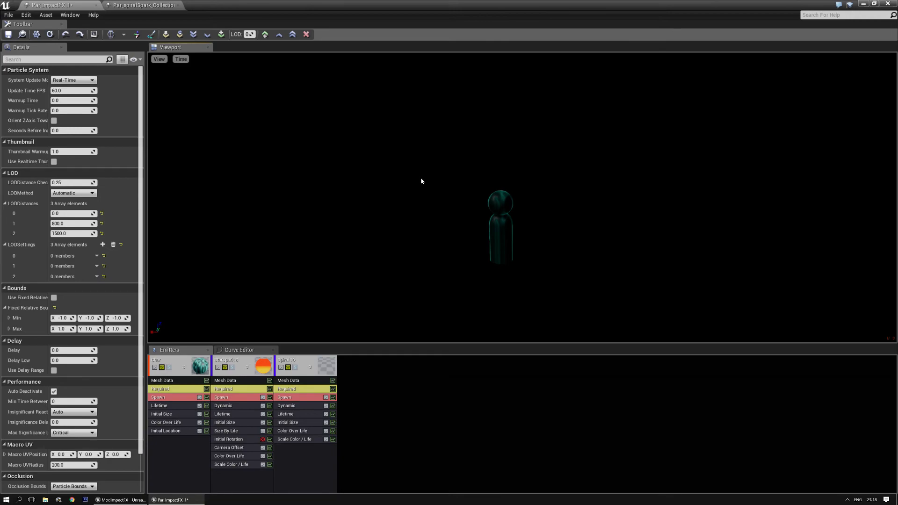
mouse_move(657, 292)
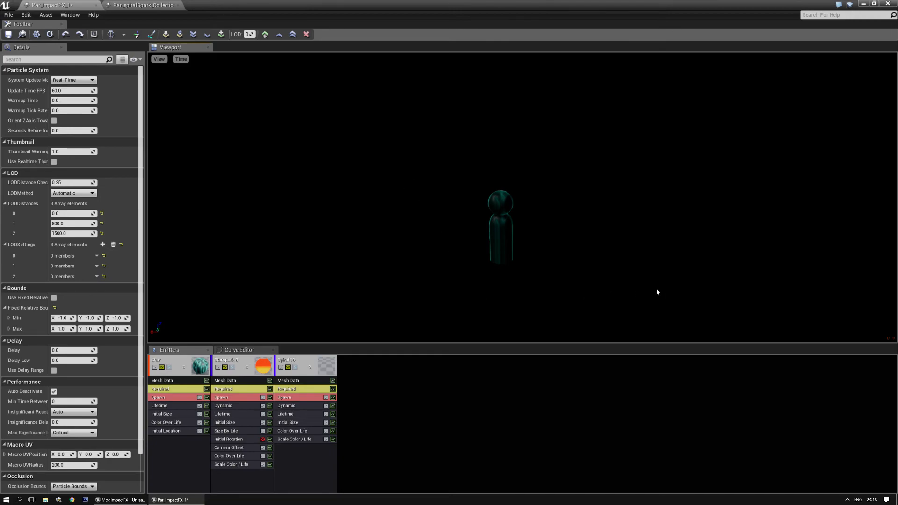